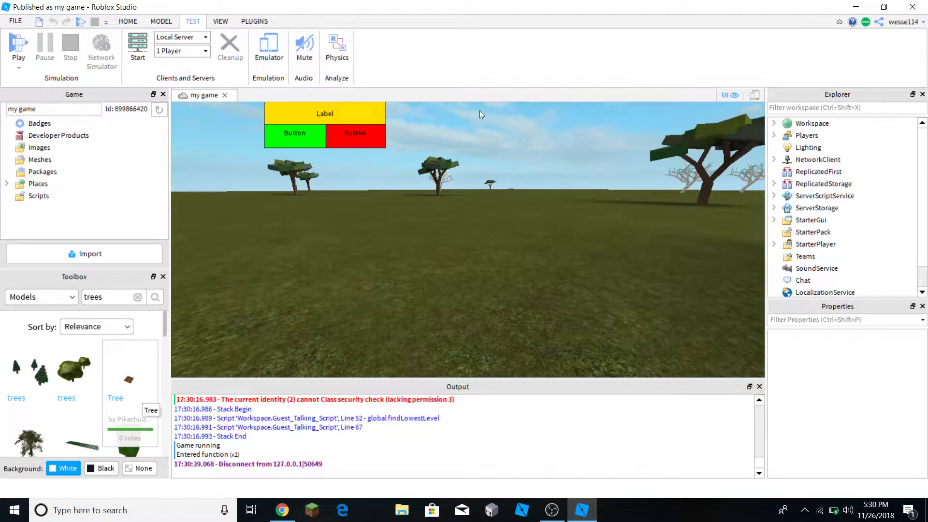
{"action": "mouse_move", "coordinate": [523, 193]}
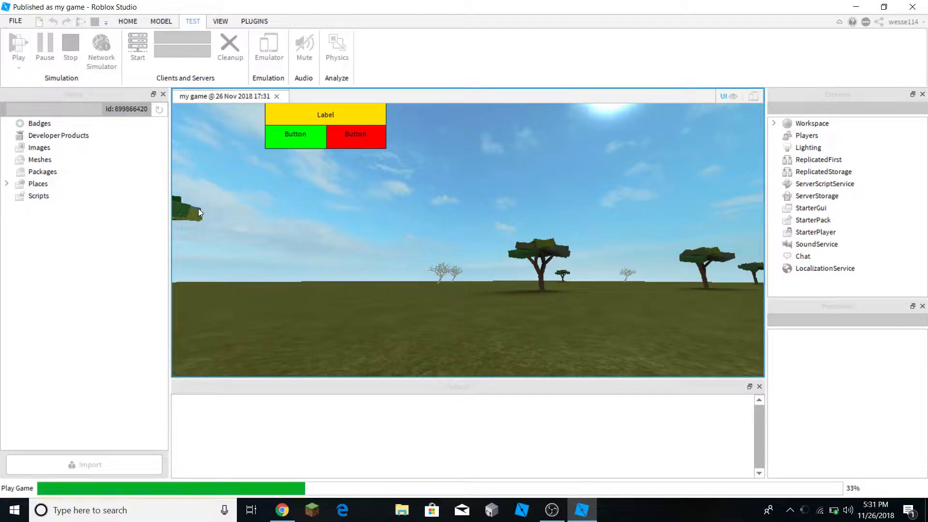
Purchase an axe from the shop, dropping money from 100 to 70
{"action": "left_click", "coordinate": [18, 48]}
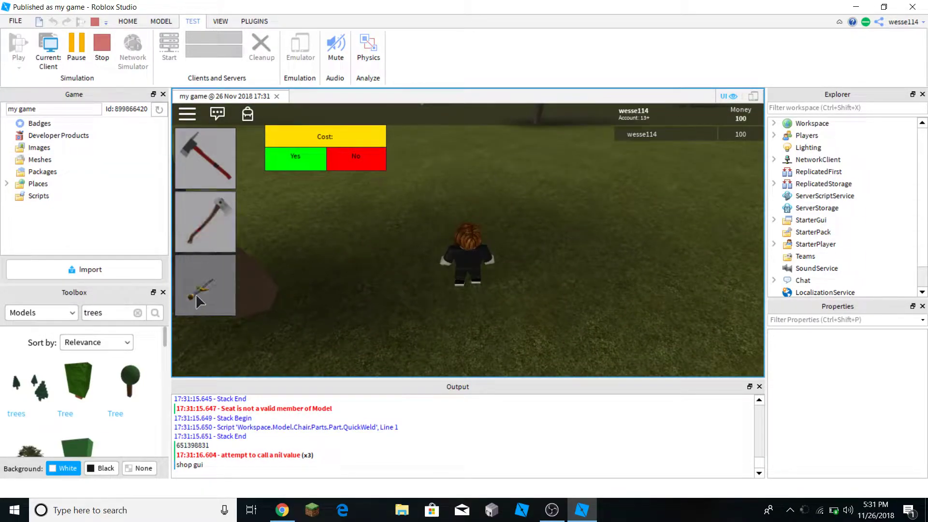
{"action": "left_click", "coordinate": [295, 158]}
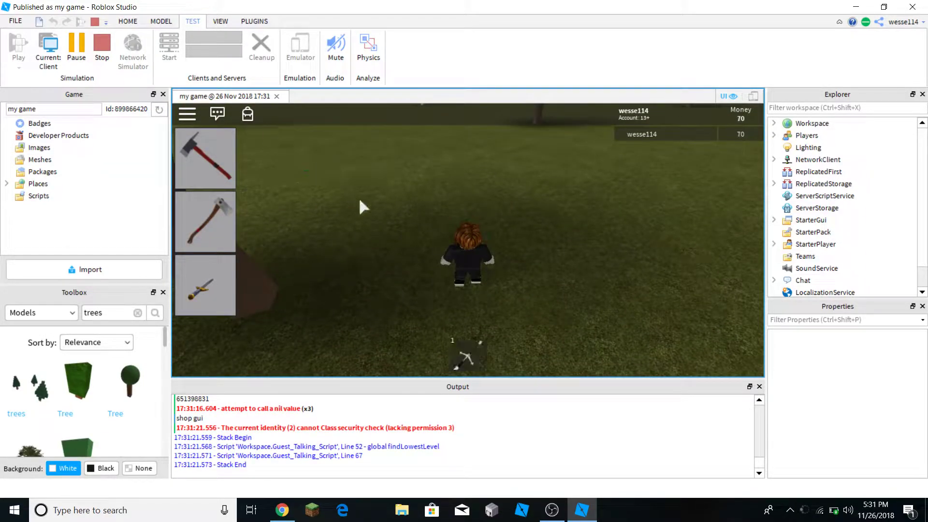